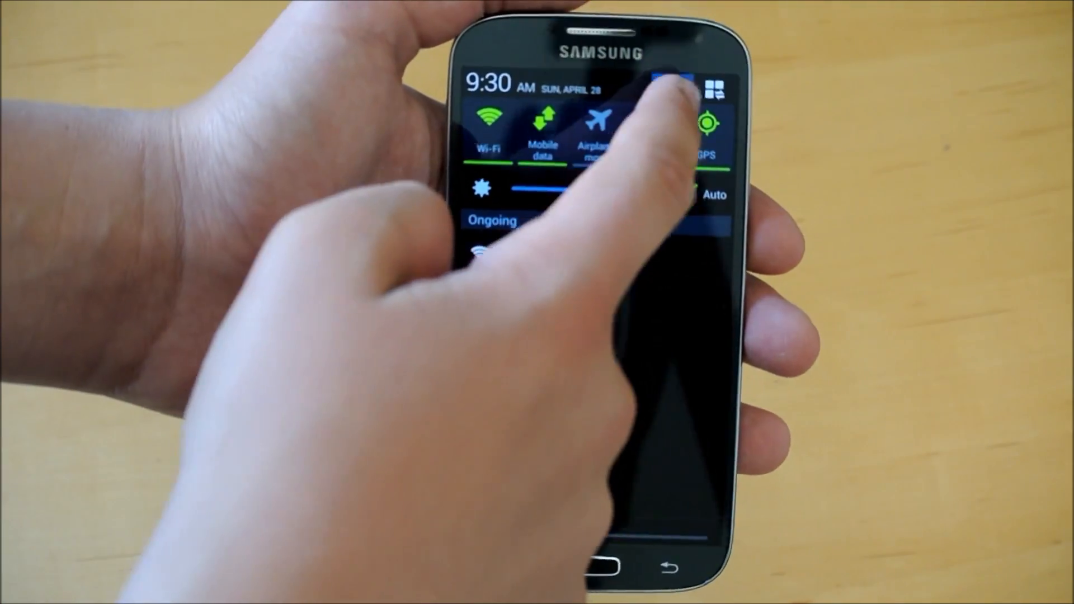
# Unlock the hidden Developer options via the Build number under More > About device
pyautogui.click(715, 87)
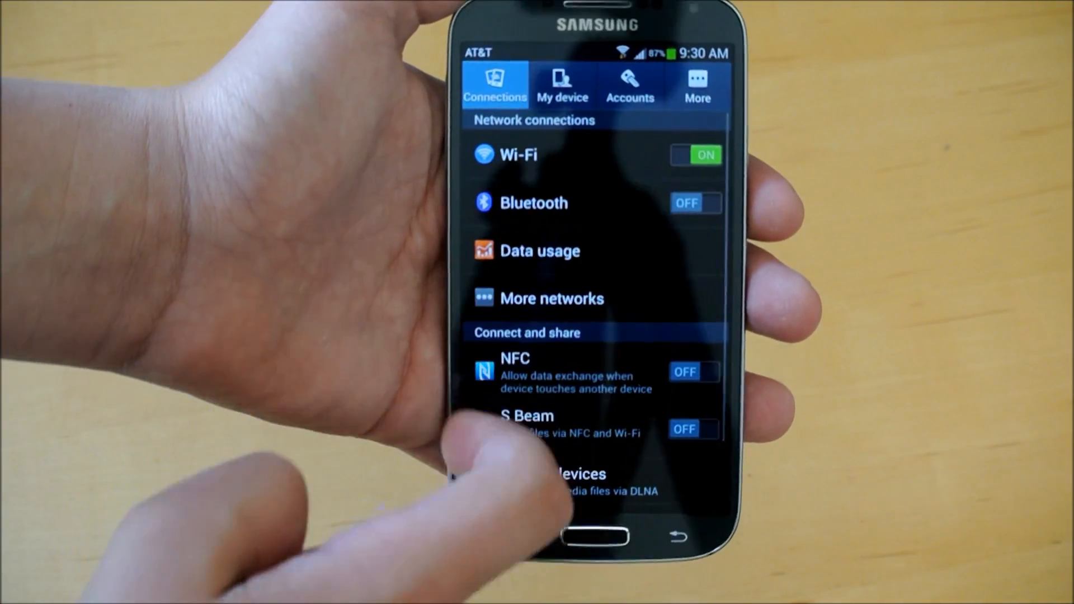
pyautogui.click(697, 86)
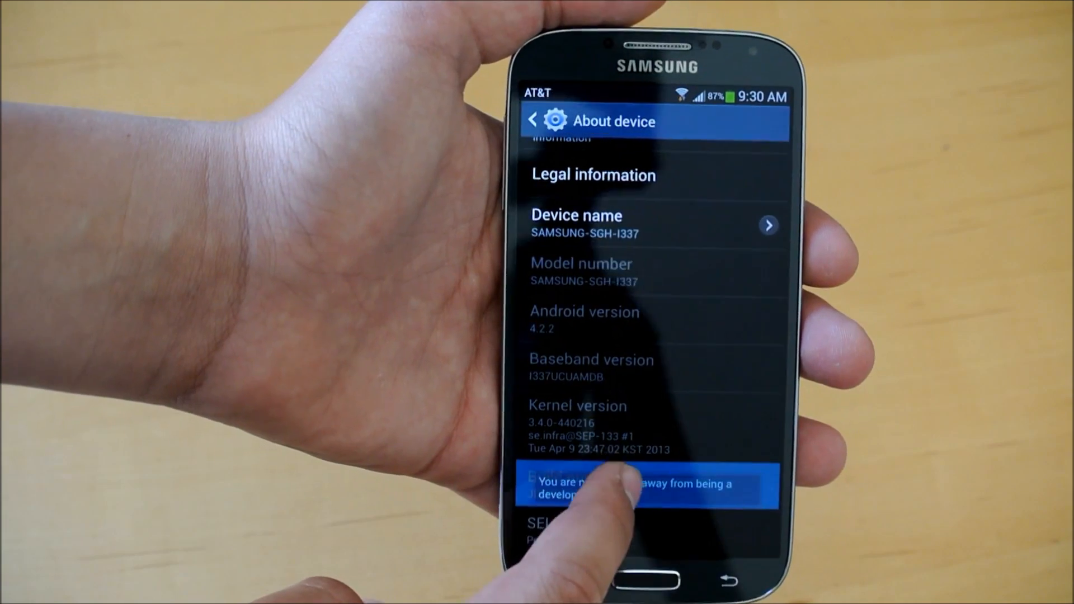
pyautogui.click(624, 486)
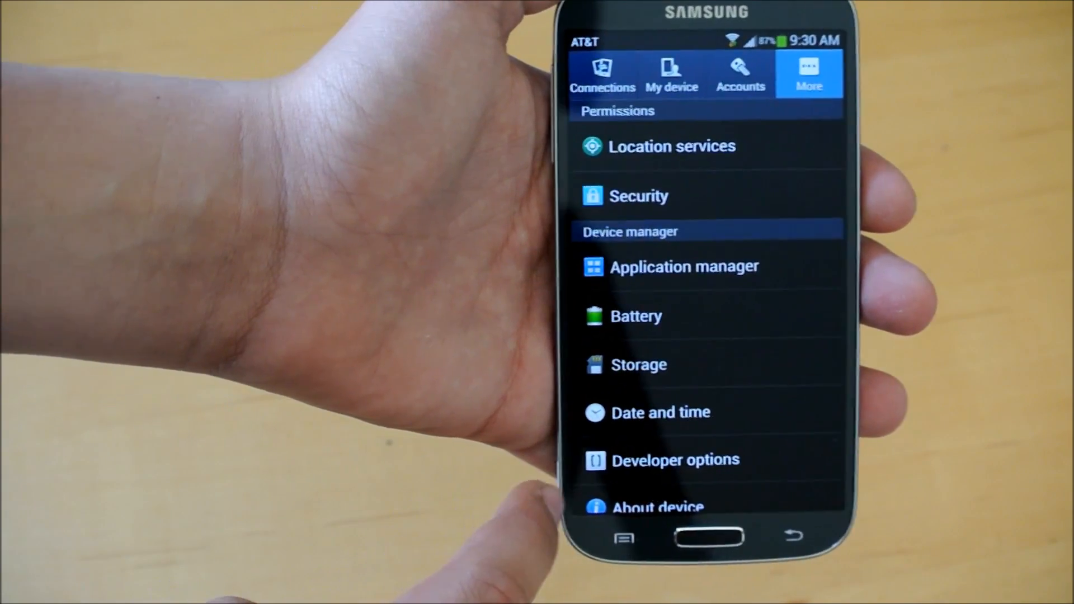
# Enable USB debugging in Developer options and confirm the prompt
pyautogui.click(674, 459)
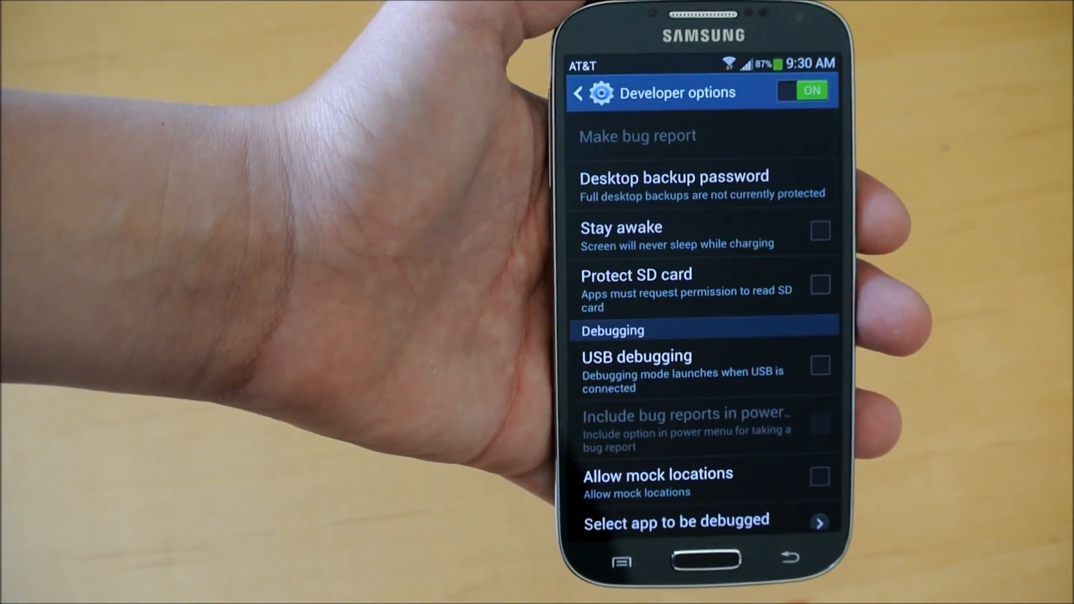
pyautogui.click(819, 366)
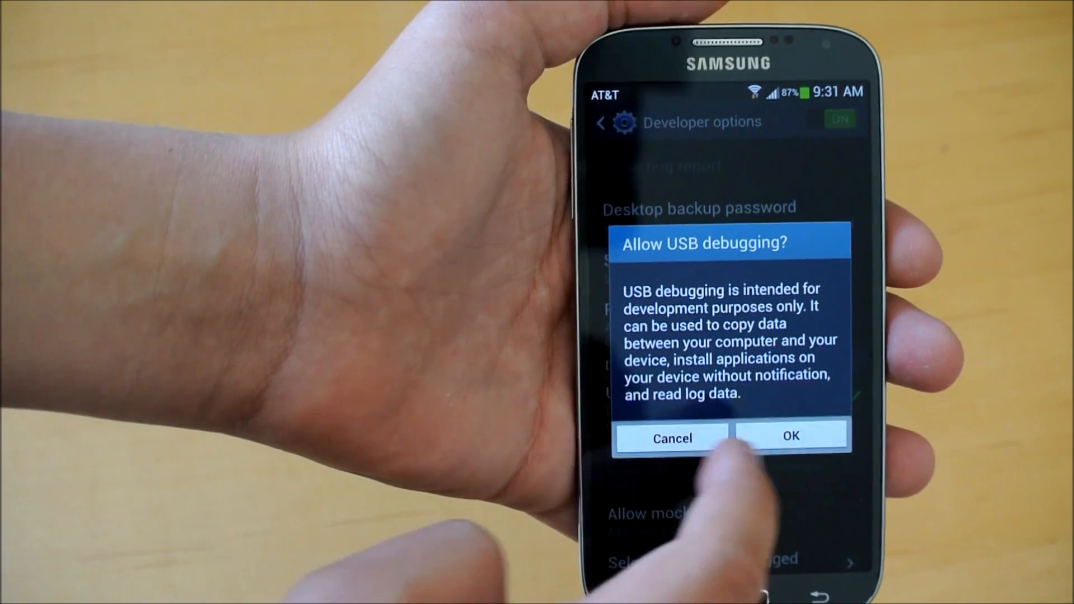
pyautogui.click(791, 437)
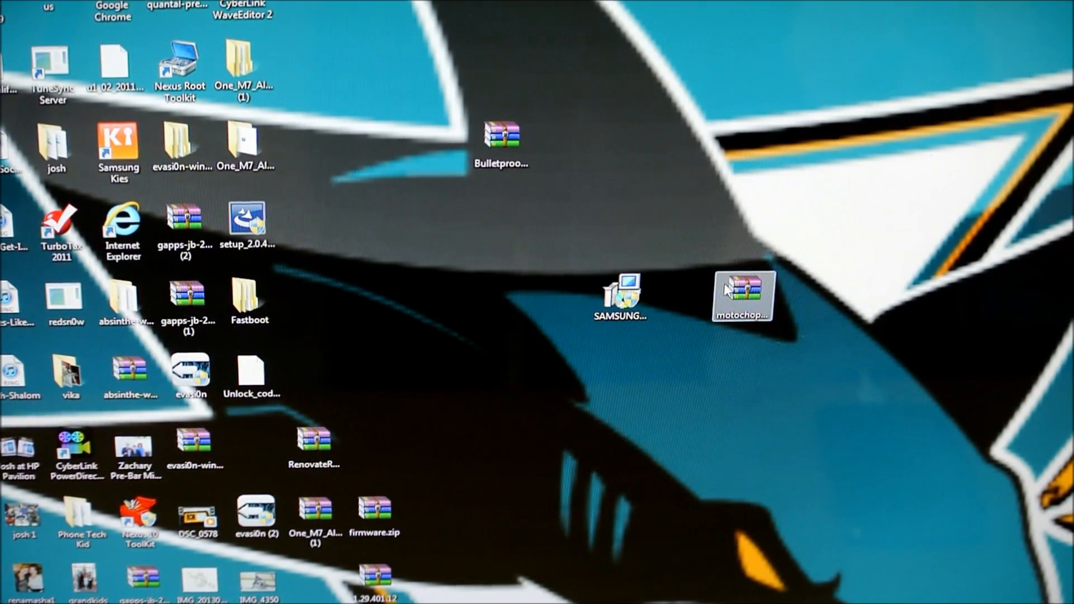
# Move the SAMSUNG_USB_Driver installer beside the other desktop icons, leaving motochopper.zip alone
pyautogui.click(620, 297)
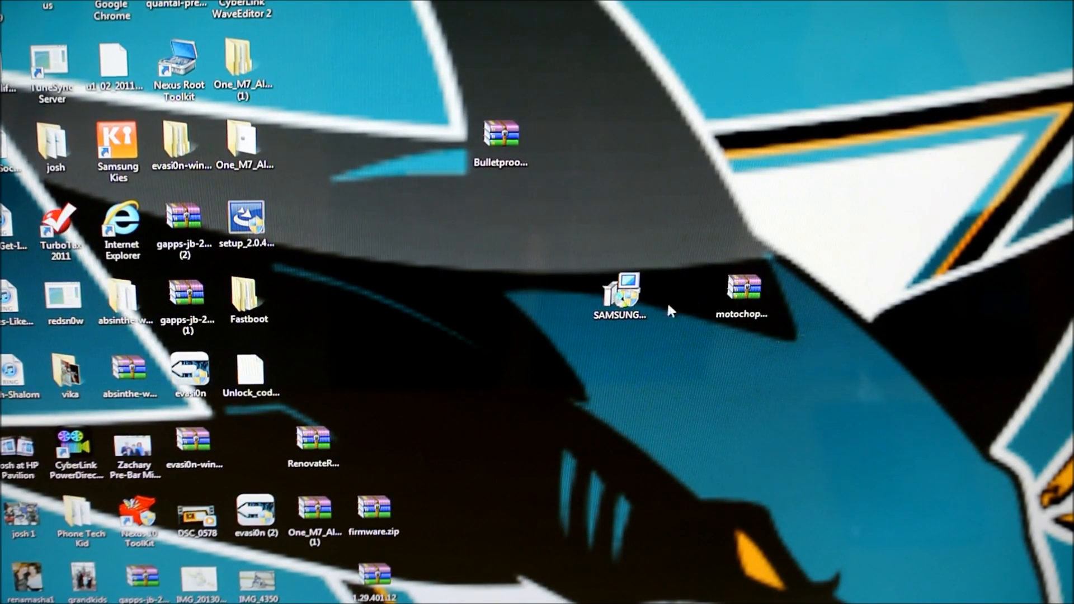
pyautogui.click(620, 294)
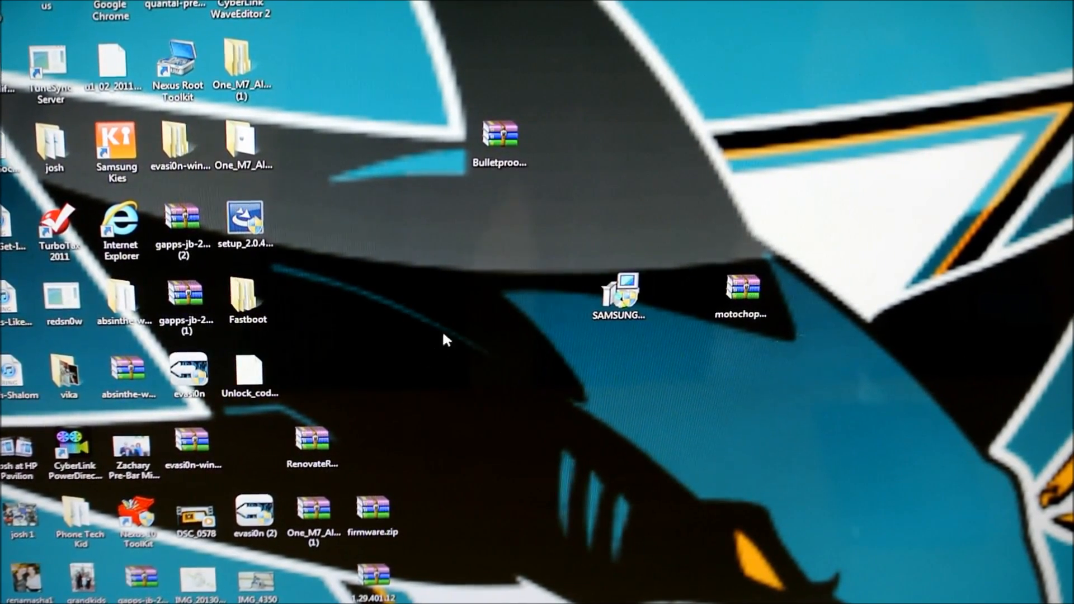
pyautogui.click(255, 514)
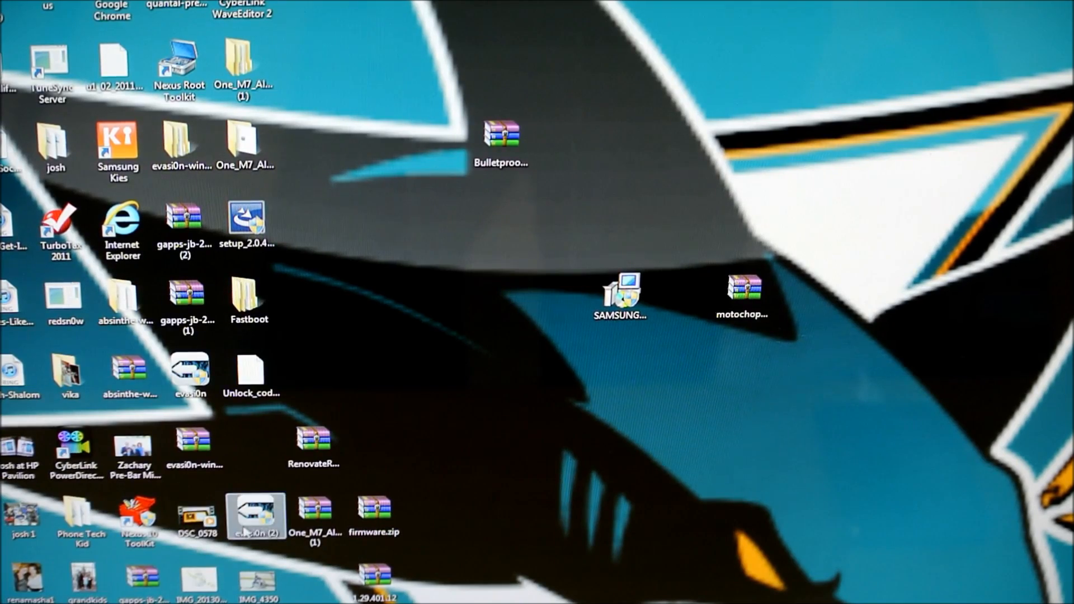
pyautogui.click(619, 295)
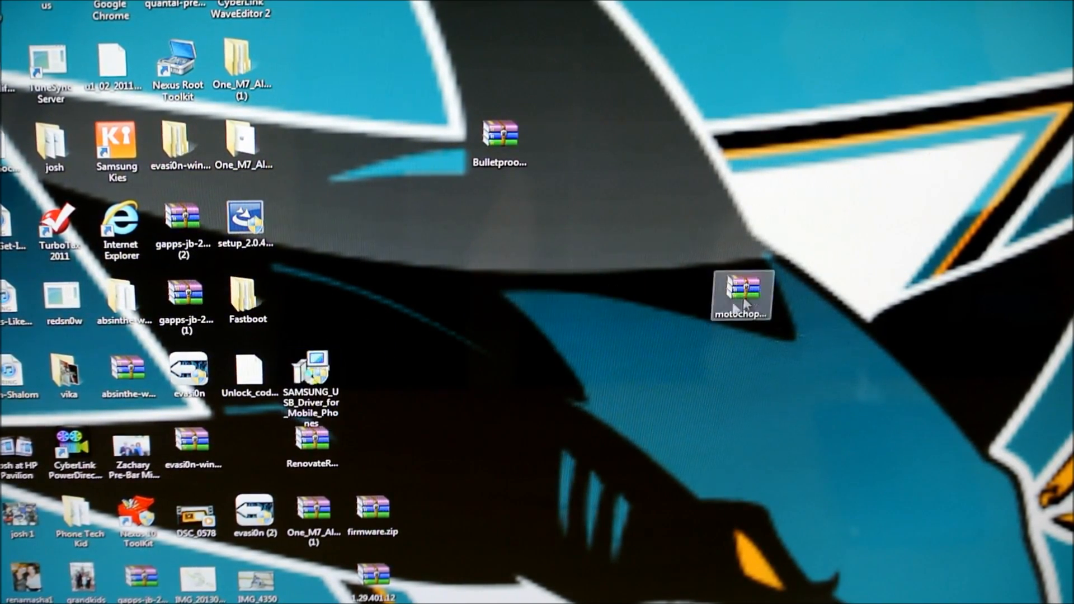
pyautogui.moveTo(741, 297)
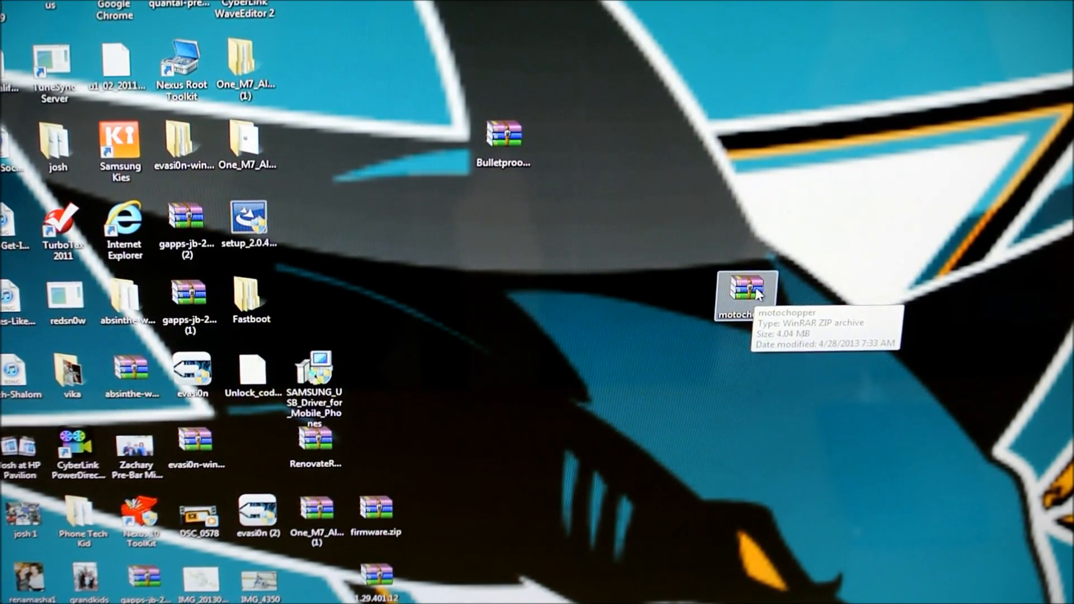
# Extract motochopper.zip with WinRAR's Extract files... into the root of Local Disk (C:)
pyautogui.rightClick(746, 291)
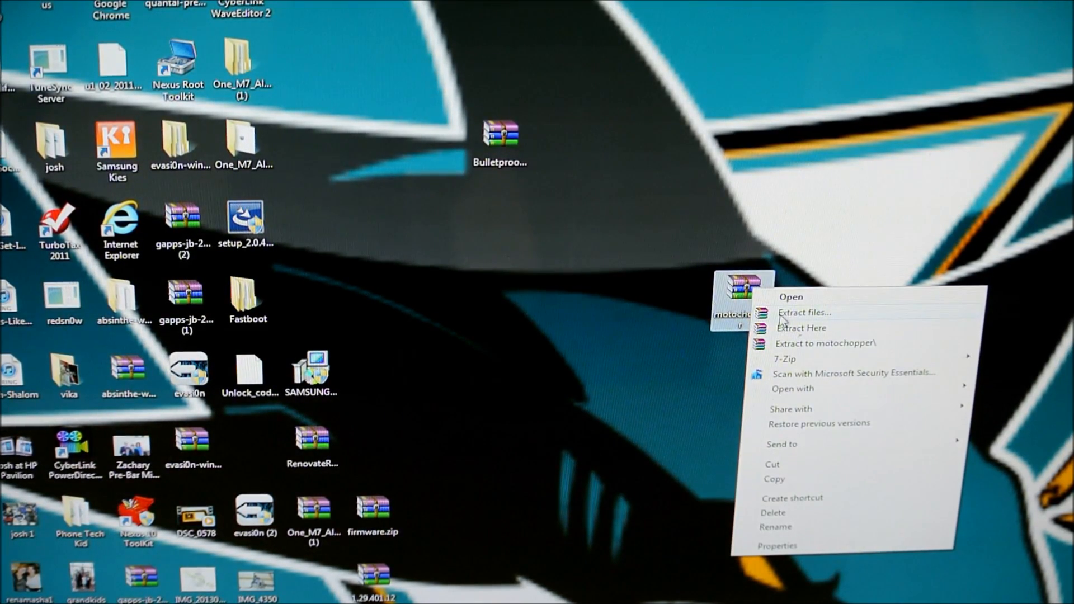
pyautogui.click(802, 312)
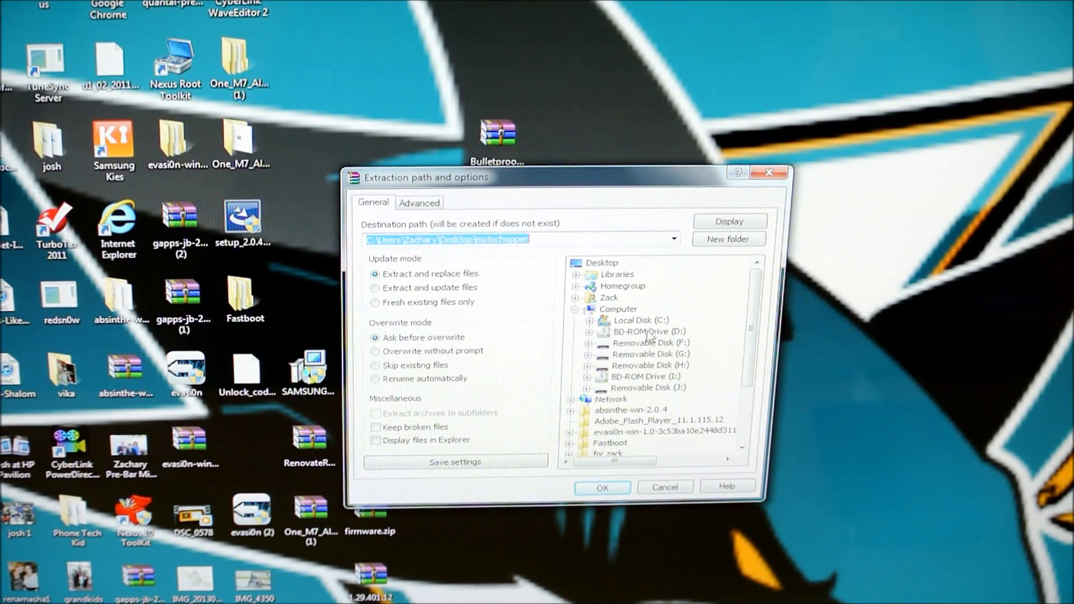
pyautogui.click(636, 320)
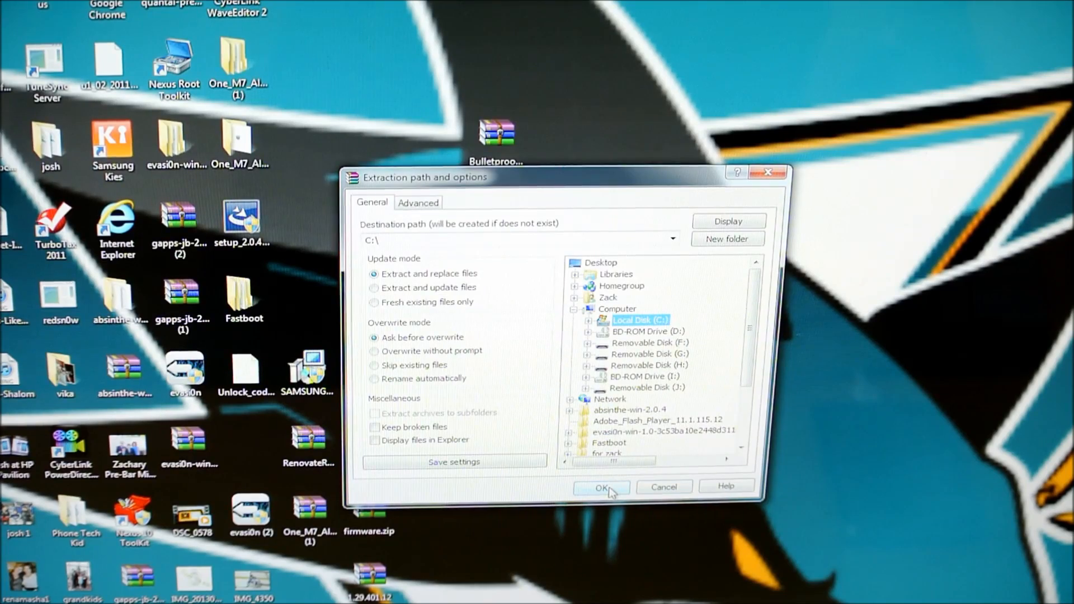
pyautogui.click(600, 487)
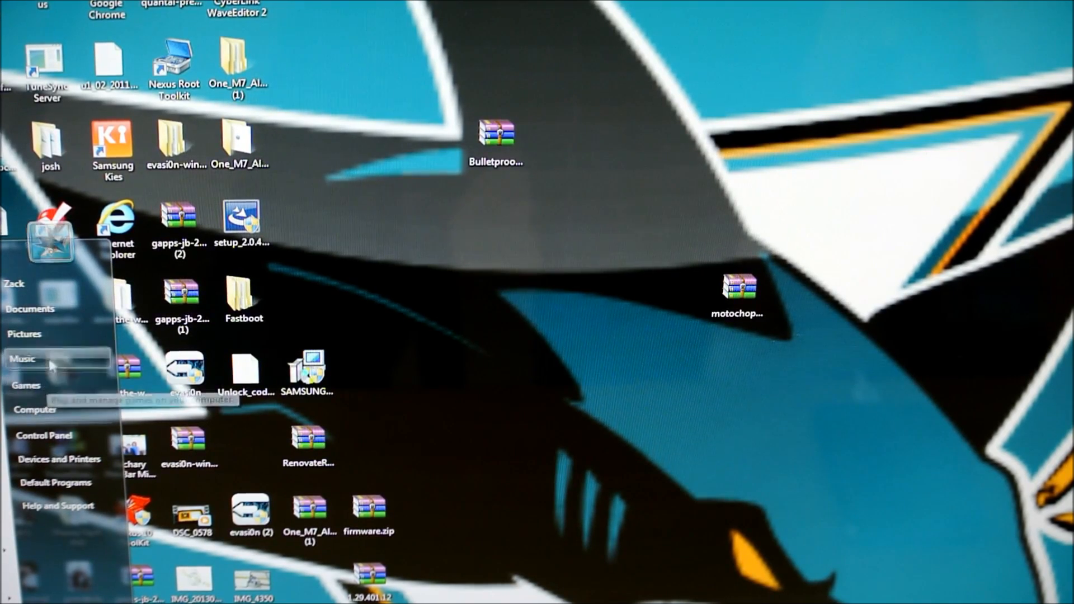
# Browse to C:\motochopper in Explorer and launch its run batch file
pyautogui.click(30, 309)
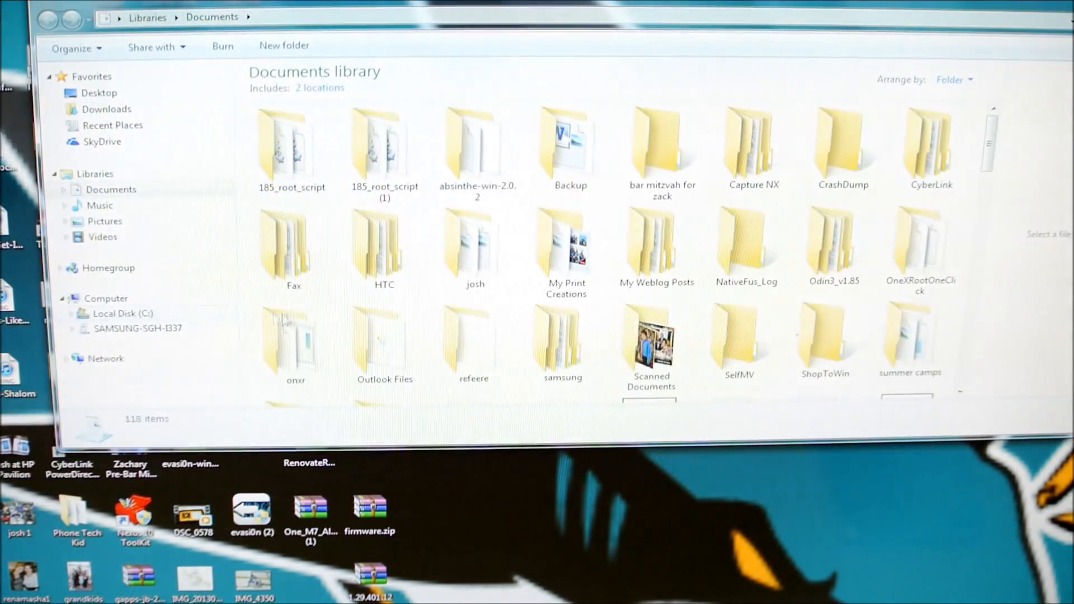
pyautogui.click(120, 313)
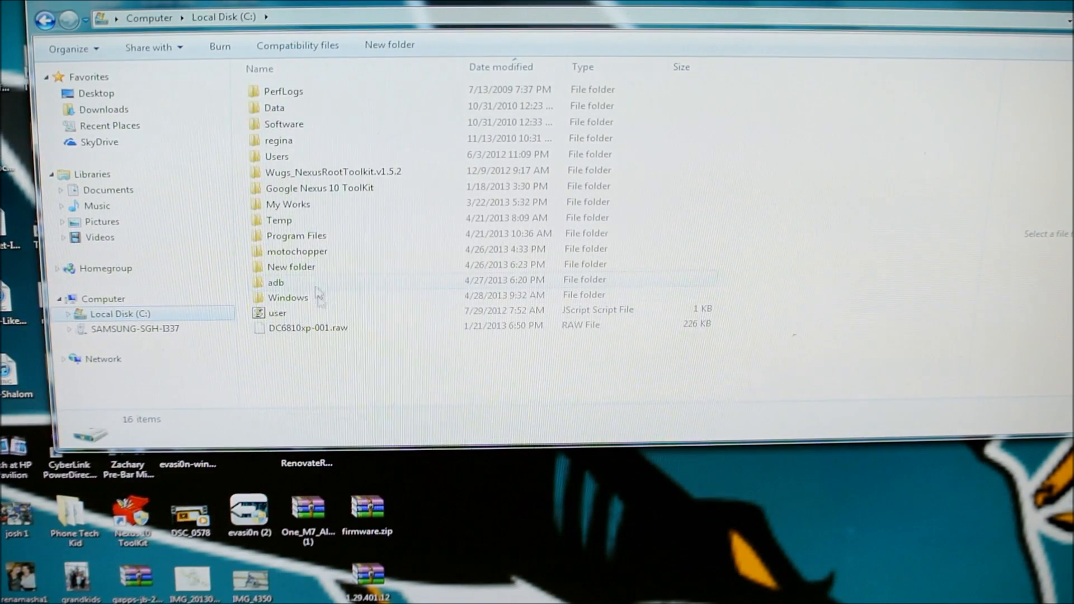
pyautogui.moveTo(308, 327)
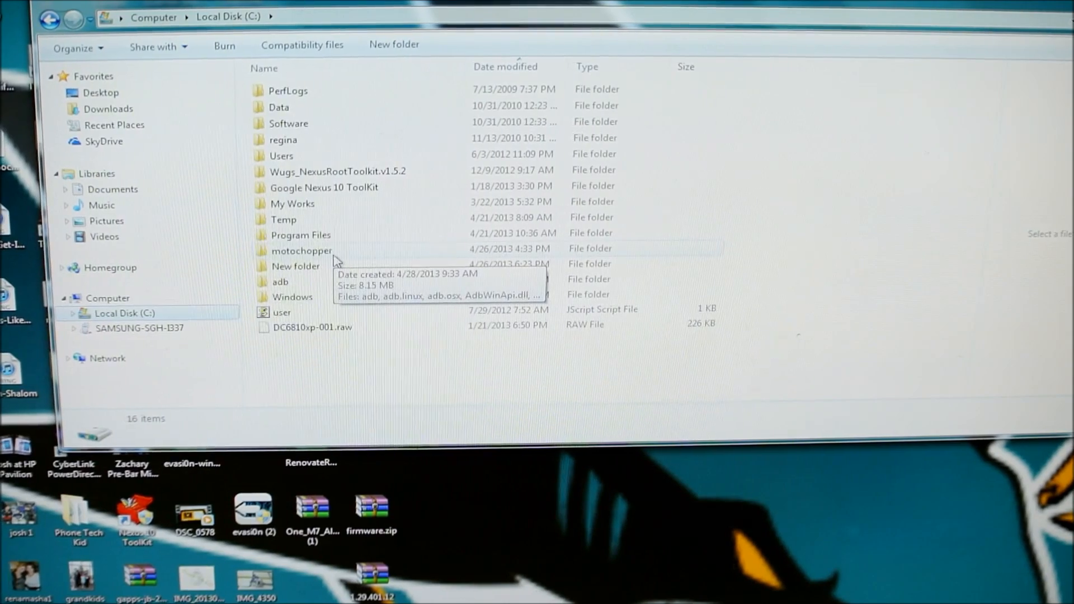
pyautogui.doubleClick(301, 250)
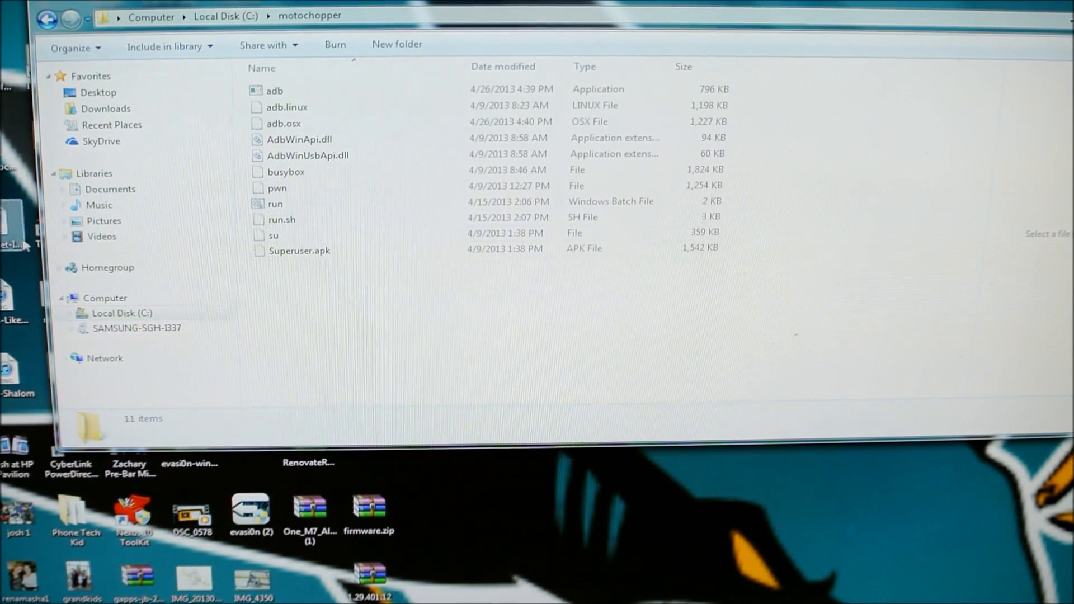
pyautogui.click(309, 154)
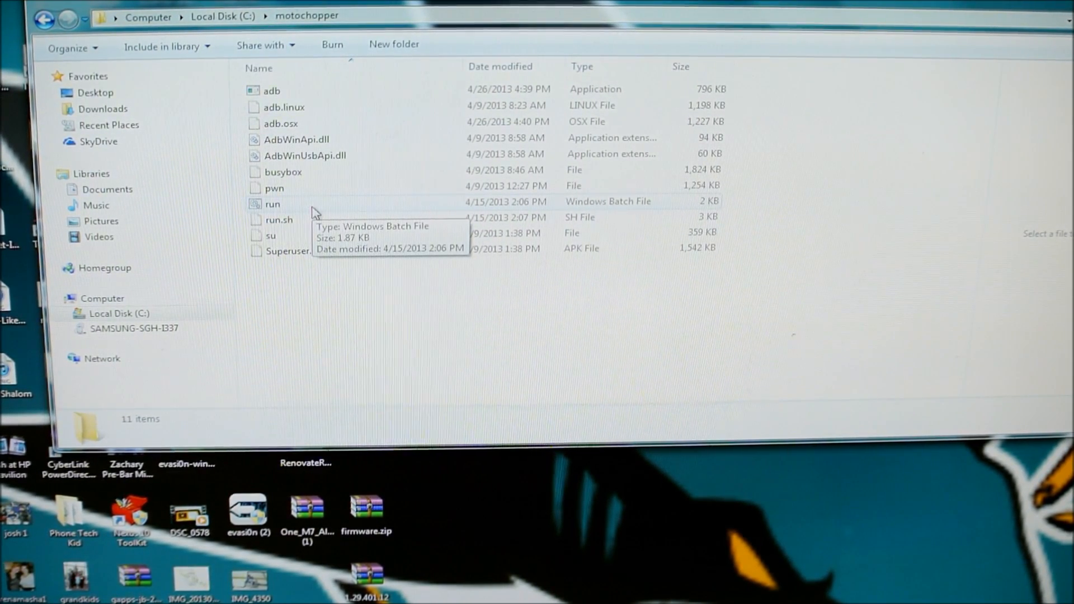
pyautogui.moveTo(278, 219)
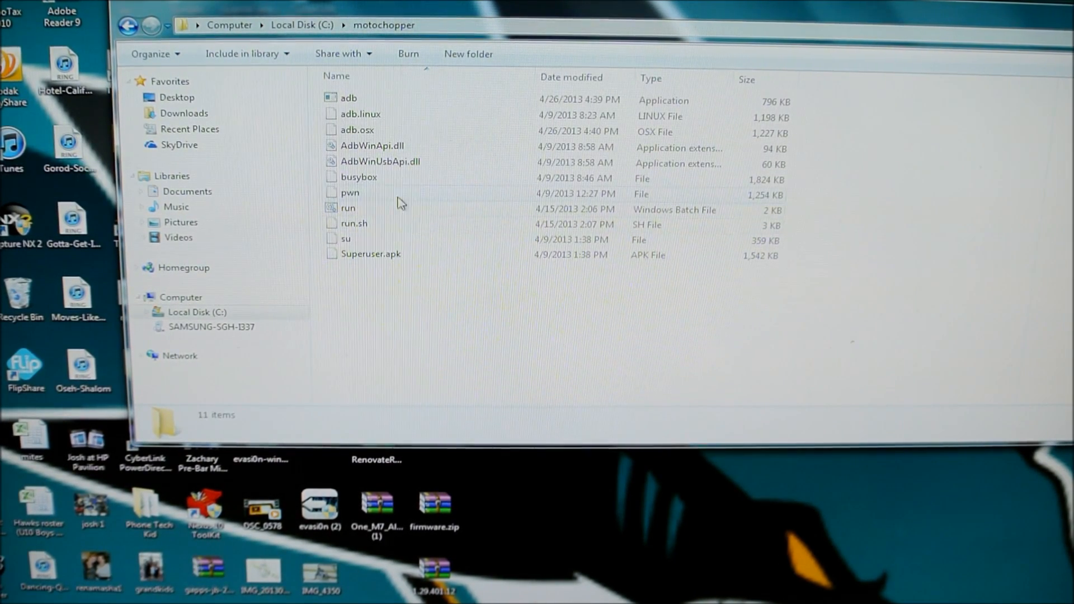
pyautogui.doubleClick(348, 208)
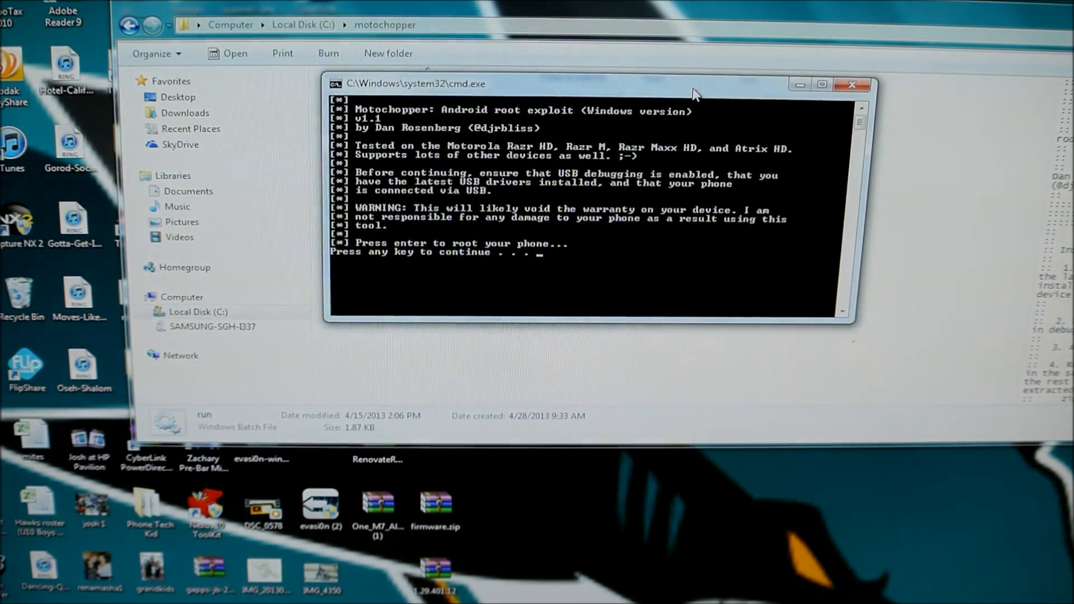
# Run the Motochopper root exploit to completion, then reboot the phone and exit
pyautogui.press('enter')
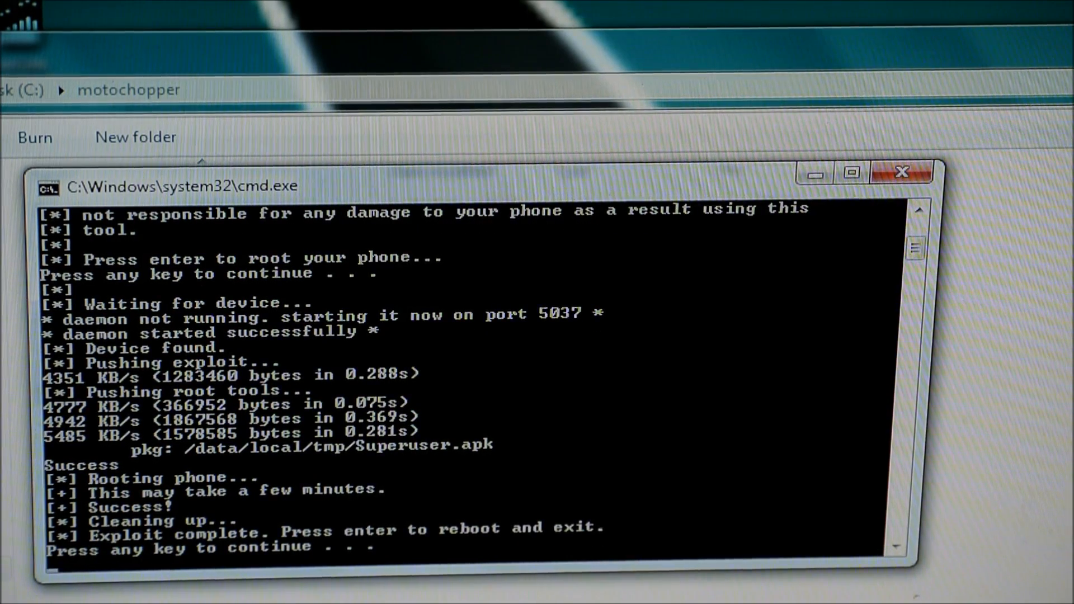
pyautogui.press('enter')
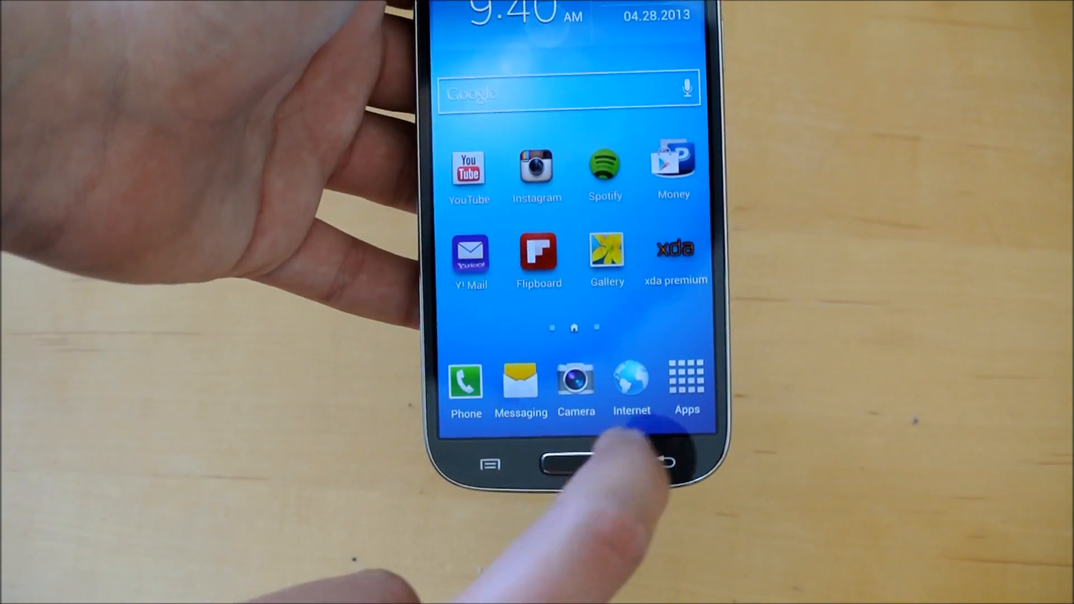
# Browse the app drawer, return home and launch the Google Play Store
pyautogui.click(685, 380)
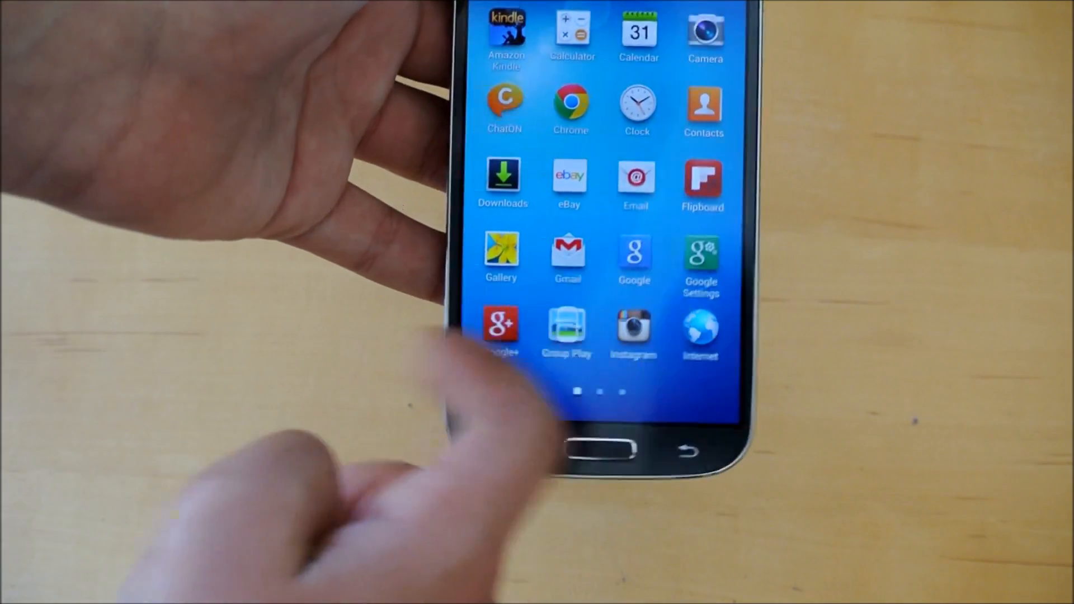
pyautogui.hscroll(-3)
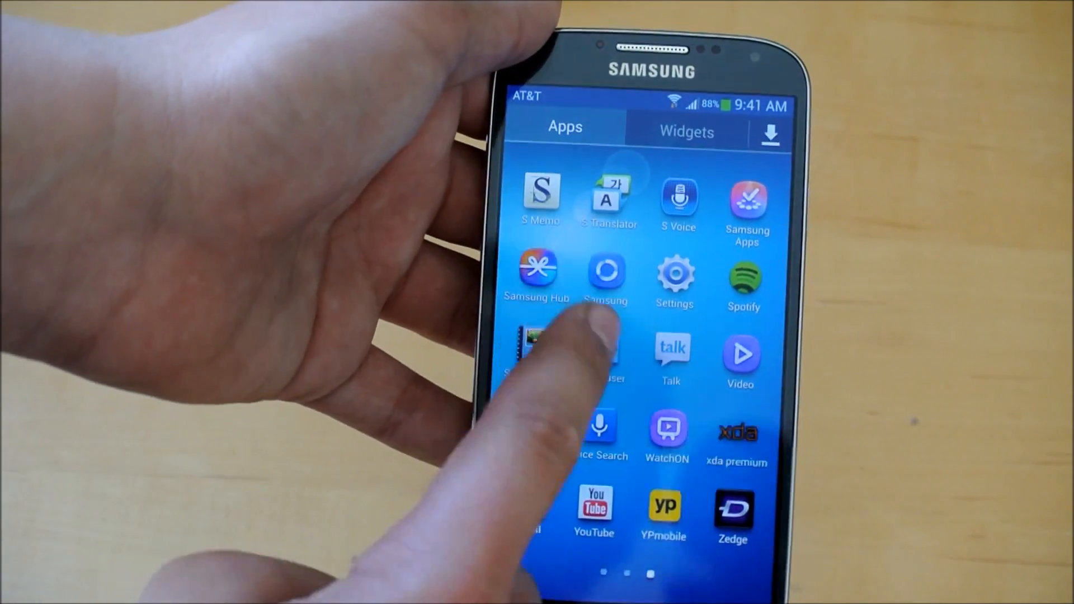
pyautogui.click(593, 356)
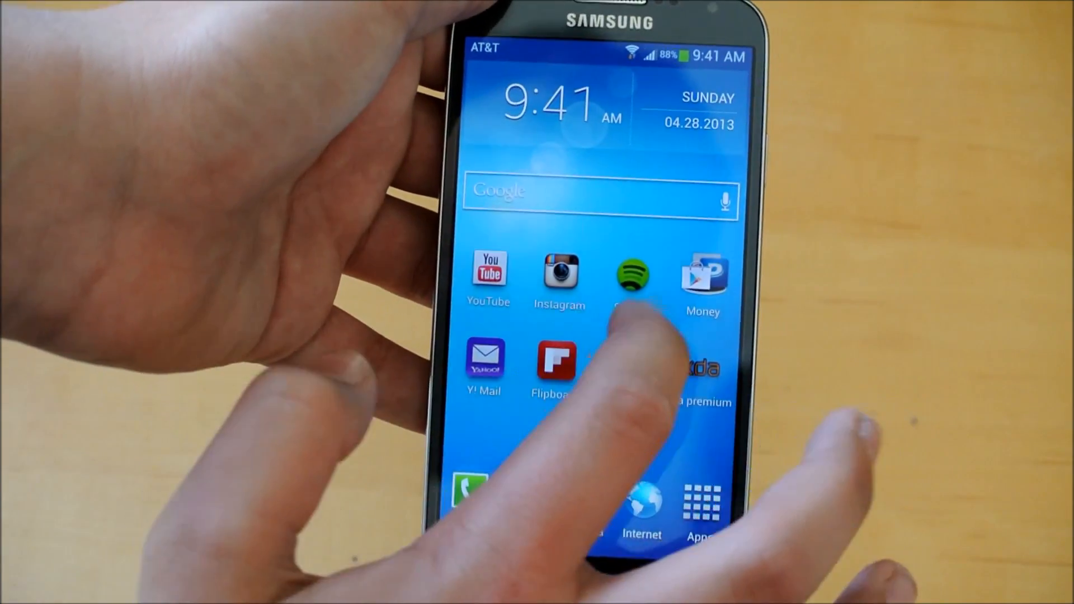
pyautogui.click(630, 277)
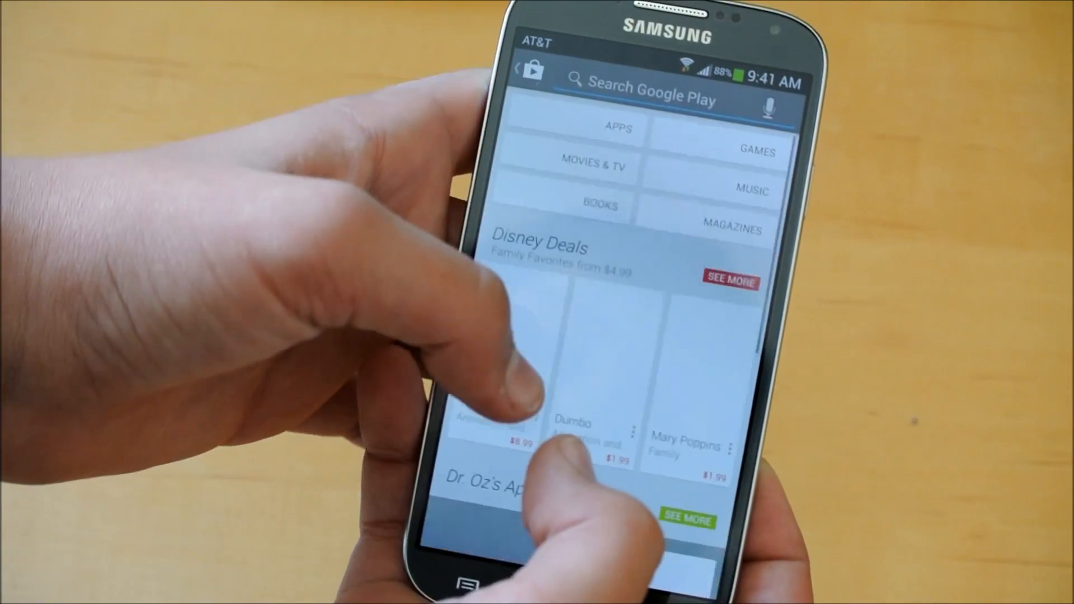
# Search Google Play for 'tit' and install Titanium Backup ★ root
pyautogui.click(640, 93)
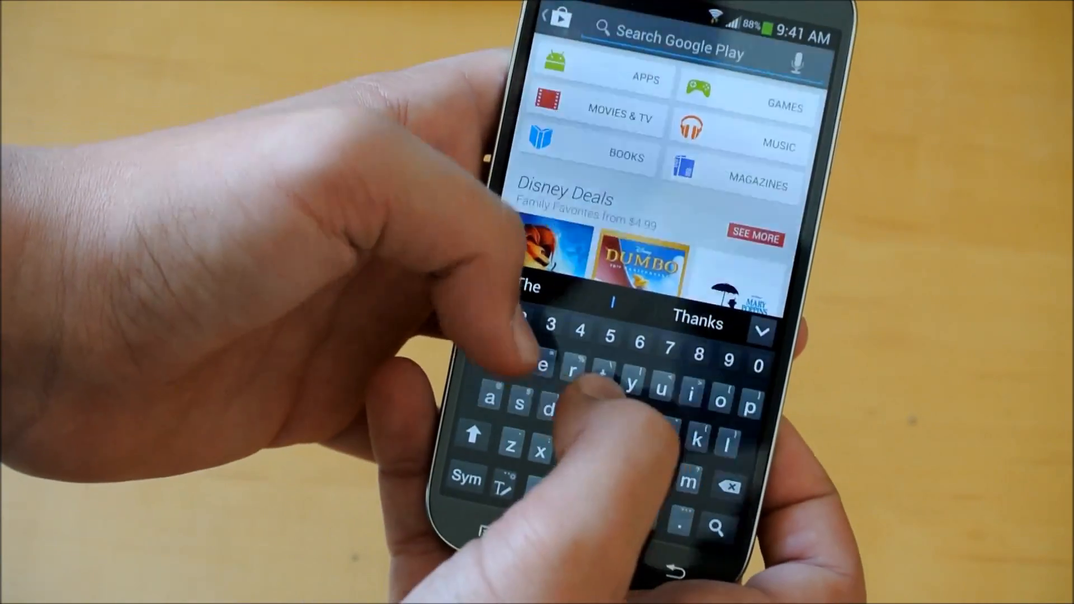
pyautogui.write('tit')
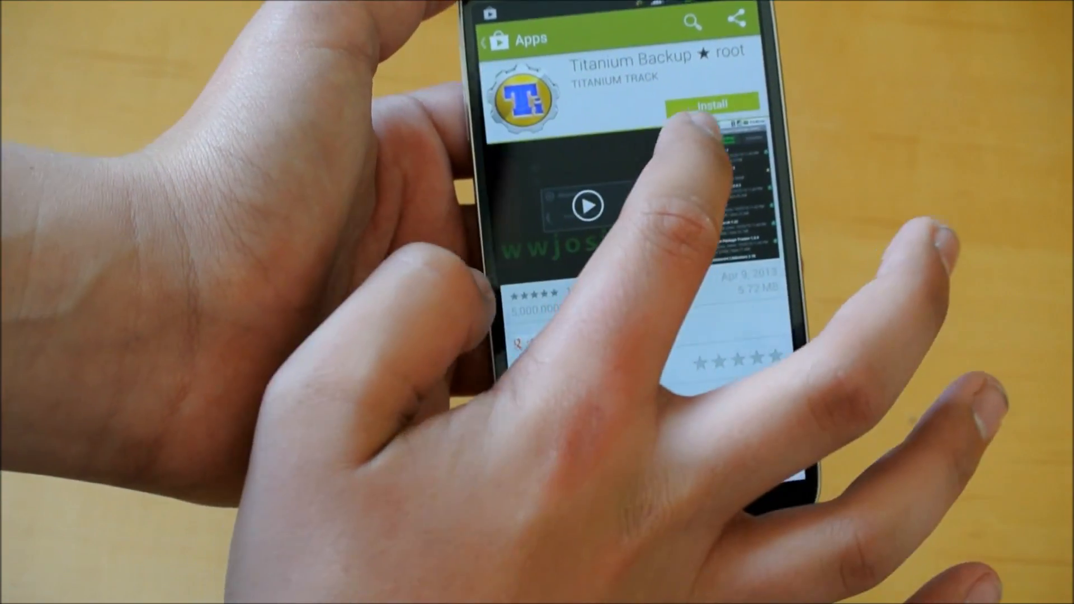
pyautogui.click(710, 103)
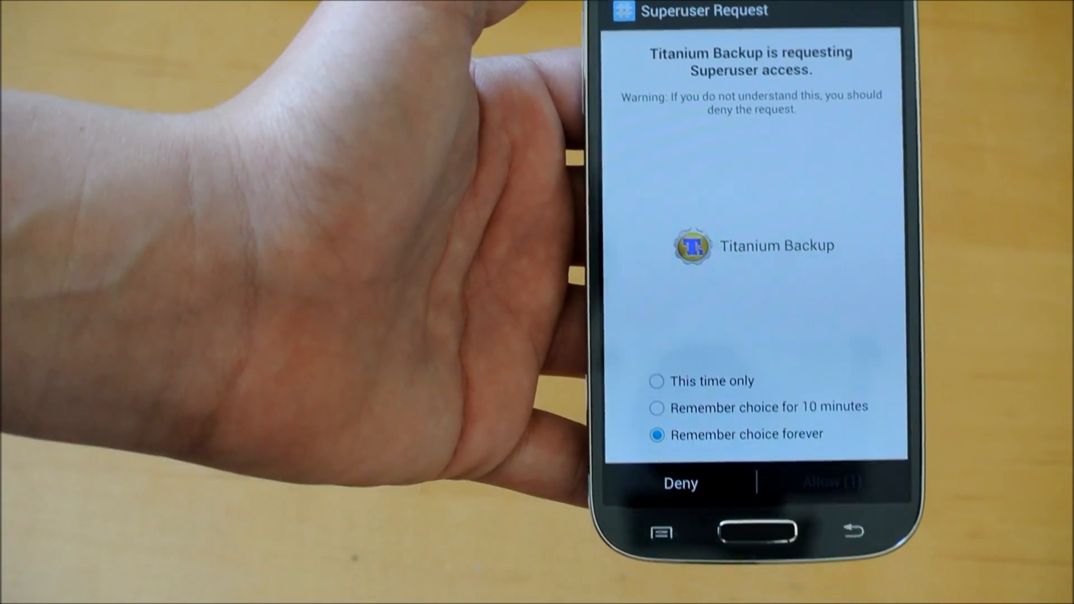
# Grant Titanium Backup Superuser access forever, dismiss the changelog and warning, and return home
pyautogui.click(829, 483)
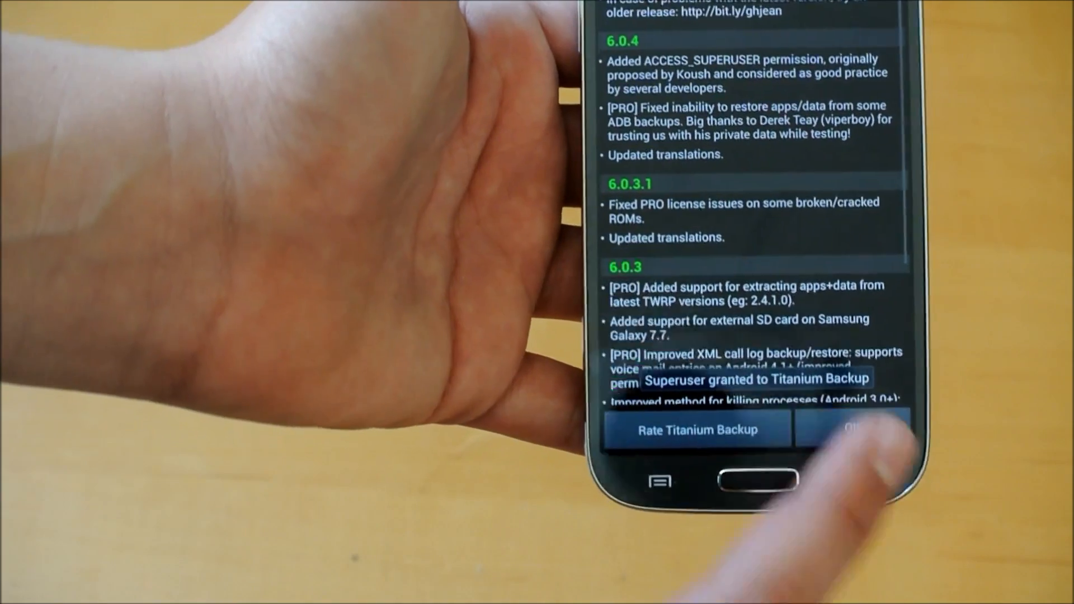
pyautogui.click(849, 429)
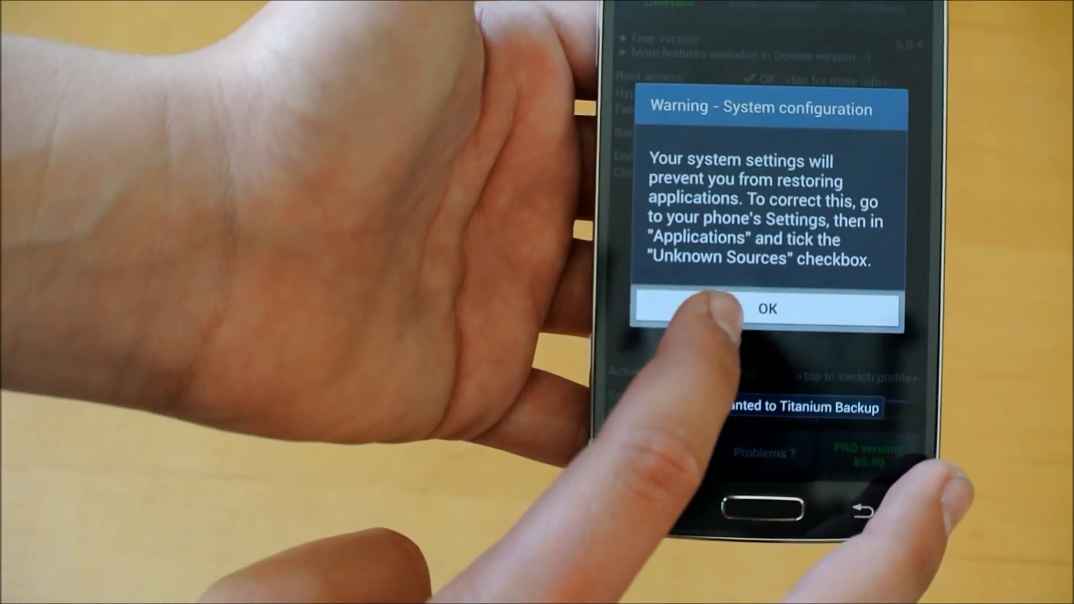
pyautogui.click(767, 309)
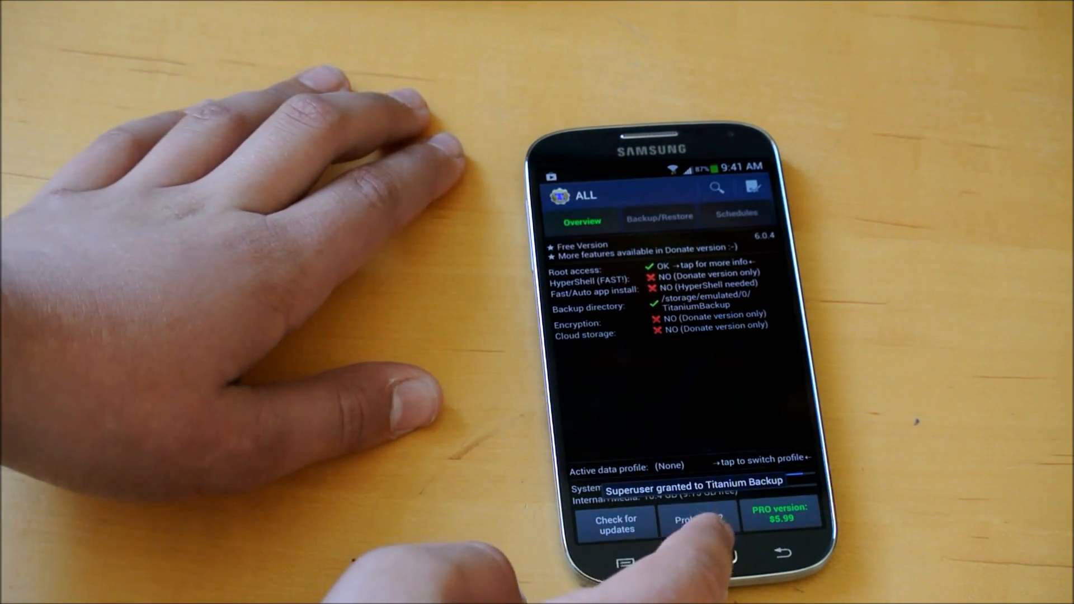
pyautogui.click(678, 558)
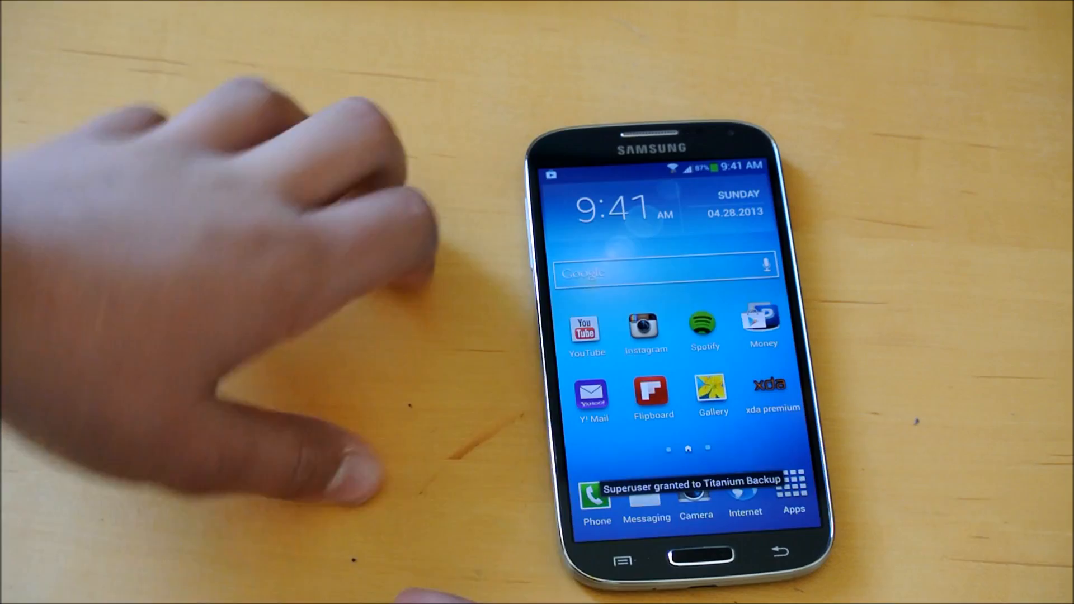